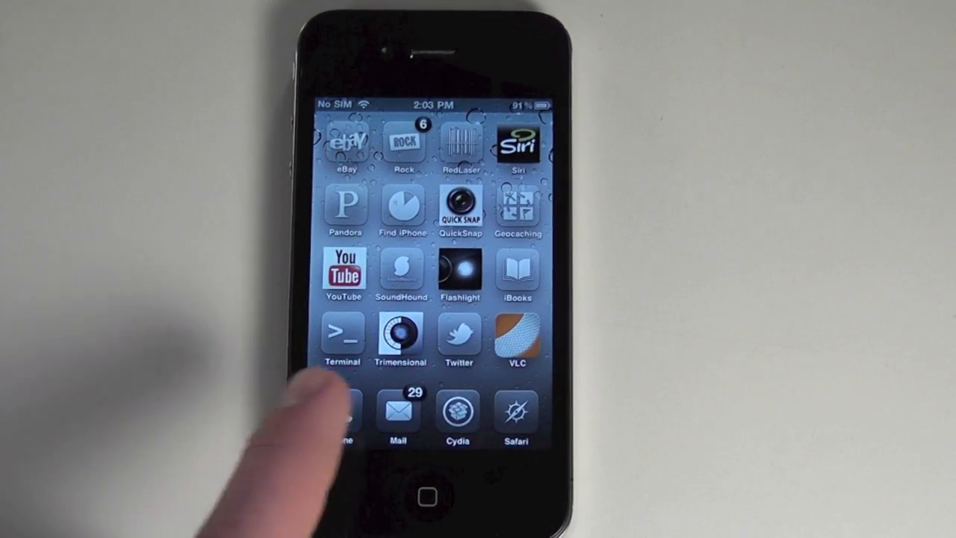
Step: Launch Cydia from the home screen dock so its home page loads
left_click(342, 412)
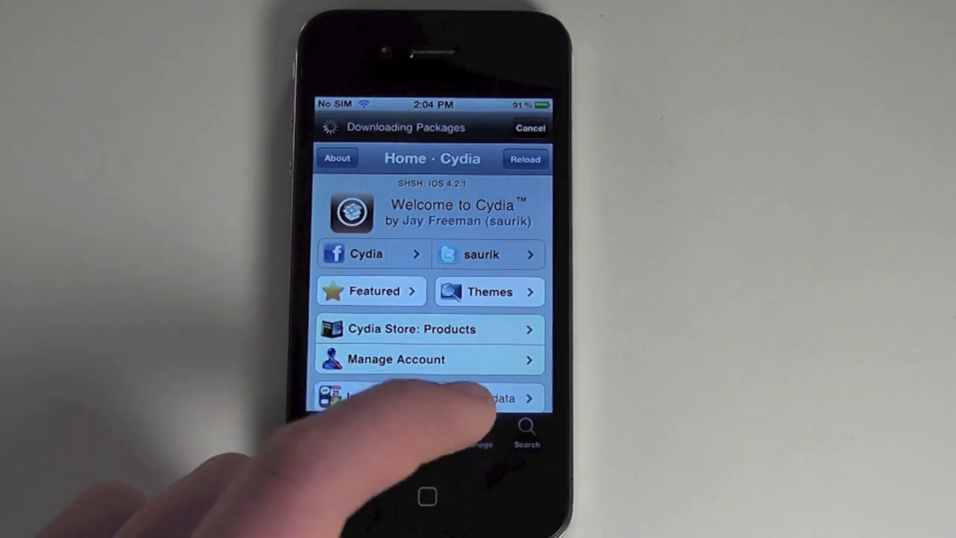
Step: Switch to Cydia's Search page, where the Essential Upgrade warning appears
left_click(478, 436)
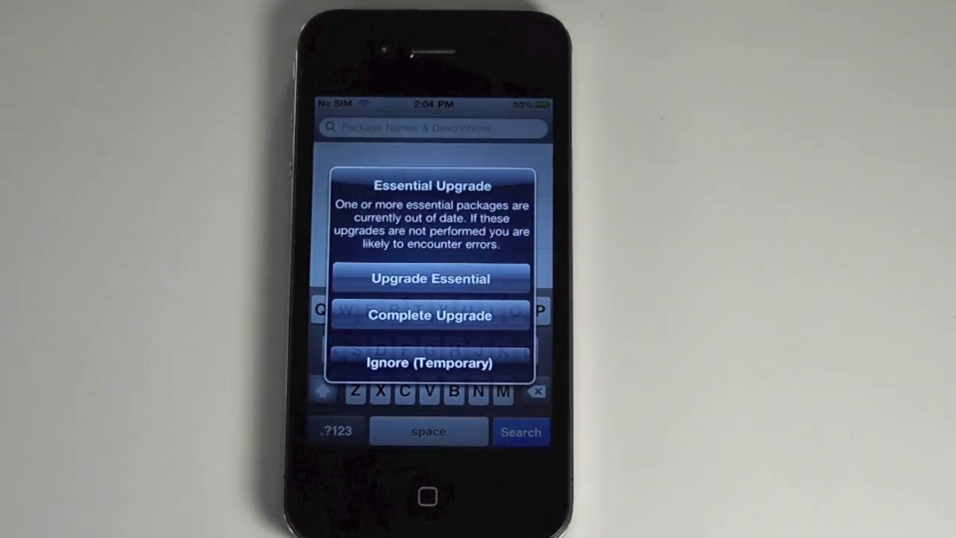
Step: Ignore the upgrade warning, search 'ibook', and install the iBooks Fix package to Complete
left_click(430, 363)
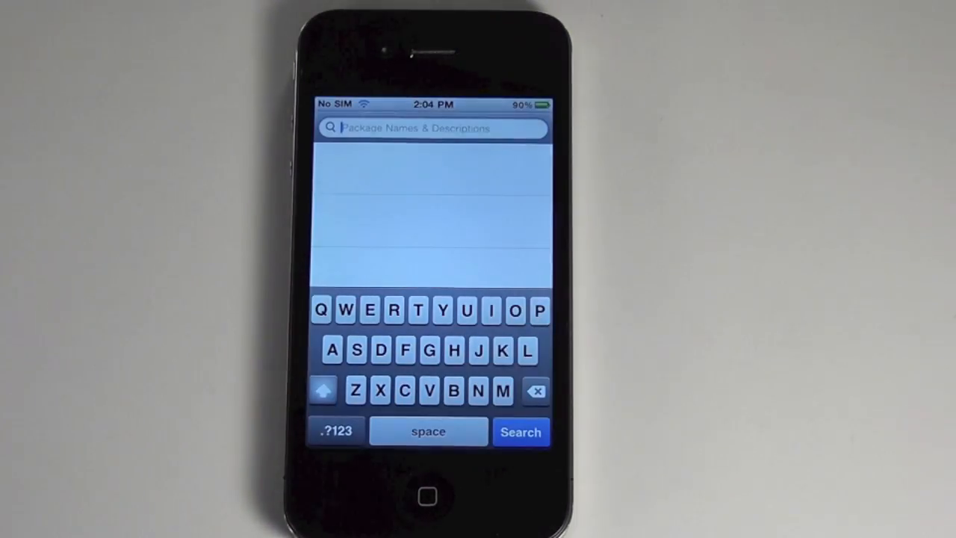
left_click(491, 309)
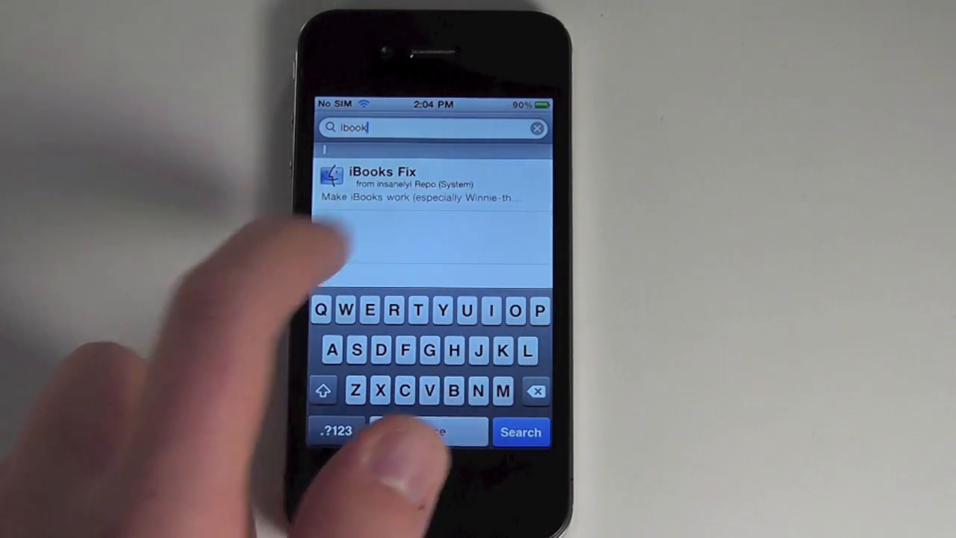
left_click(432, 182)
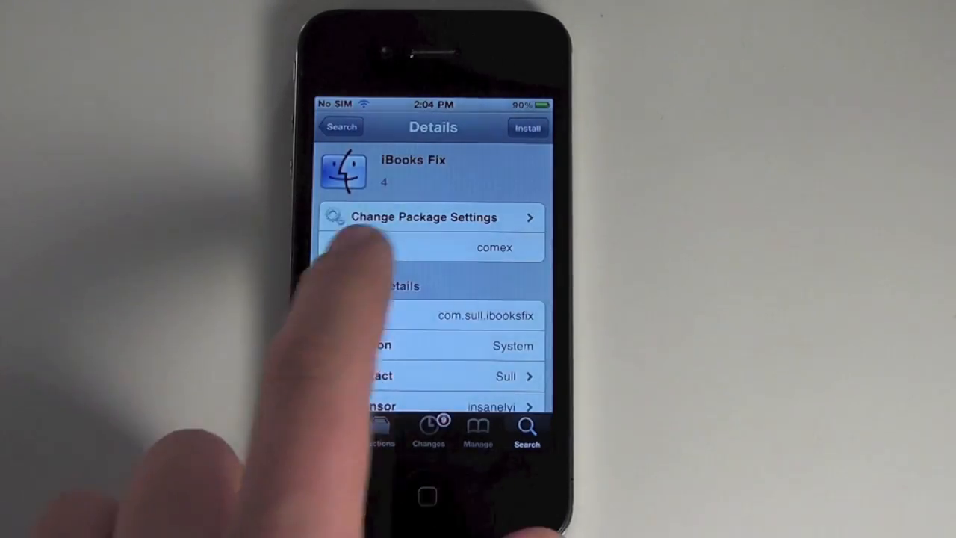
left_click(527, 127)
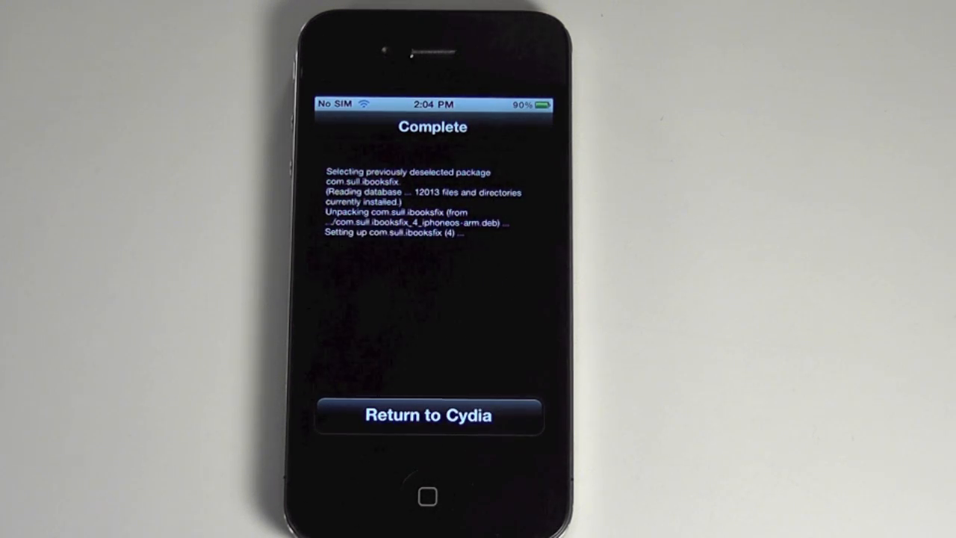
Step: Return to Cydia, go to the home screen, and launch iBooks to its empty bookshelf
left_click(429, 415)
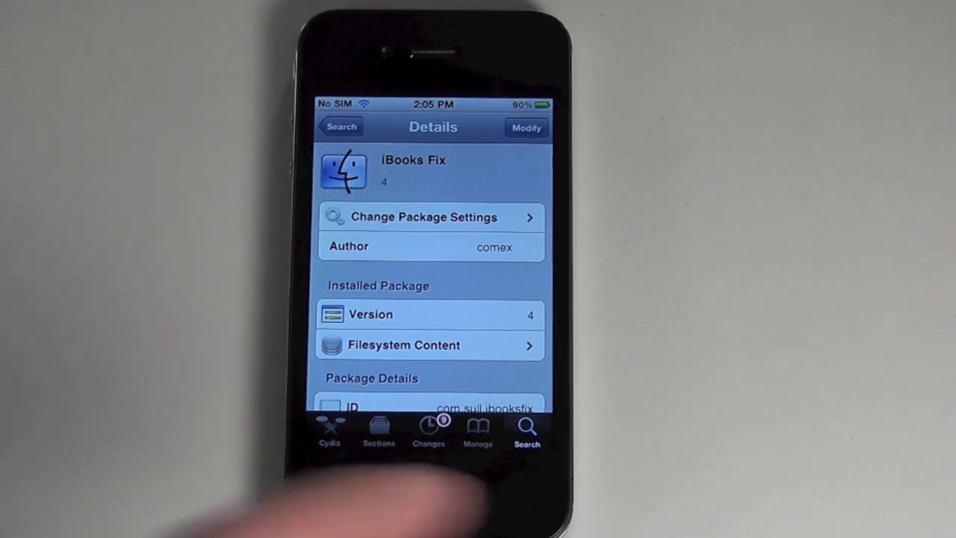
left_click(427, 496)
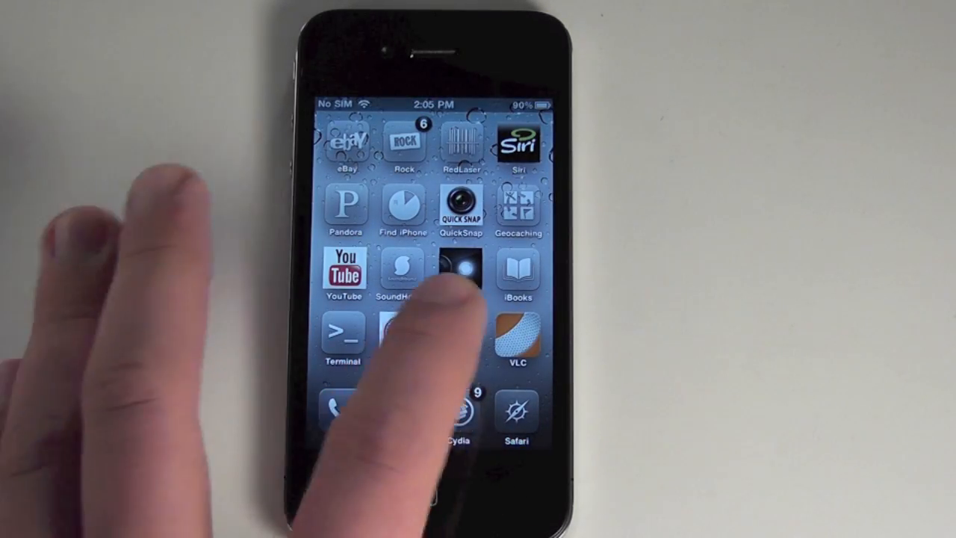
left_click(516, 270)
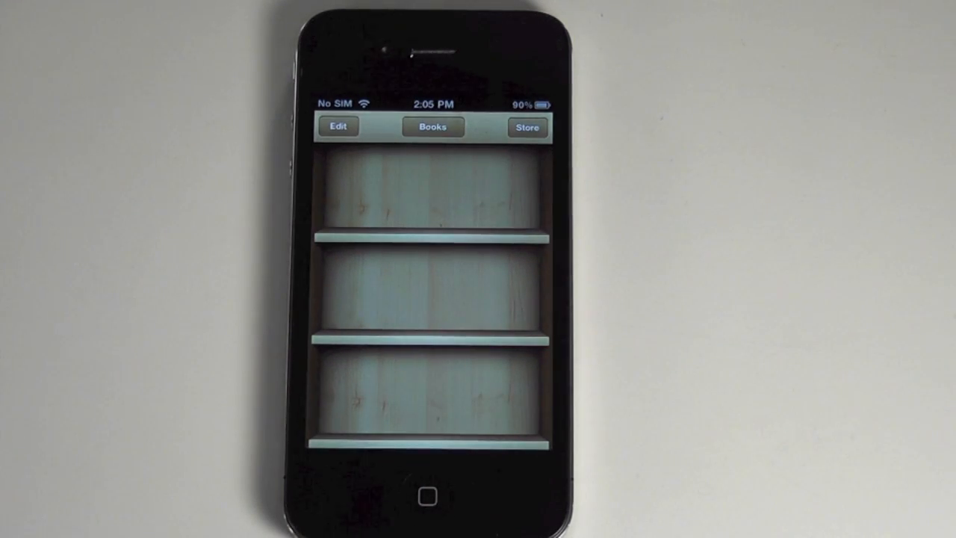